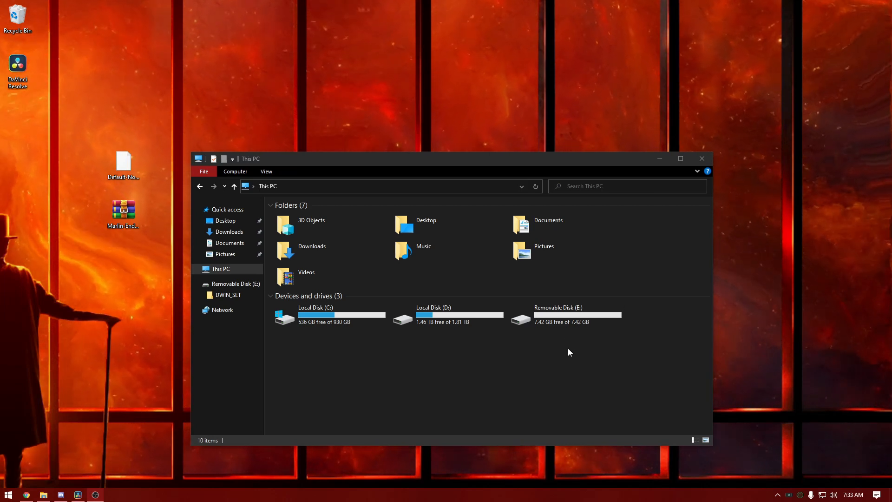
pyautogui.moveTo(651, 347)
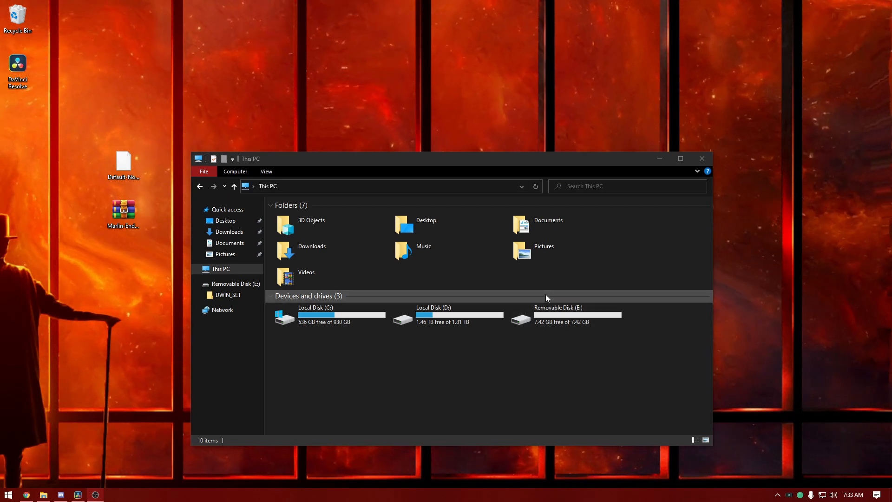
# Step: Quick-format Removable Disk (E:) as FAT32 with 4096-byte allocation units
pyautogui.click(563, 315)
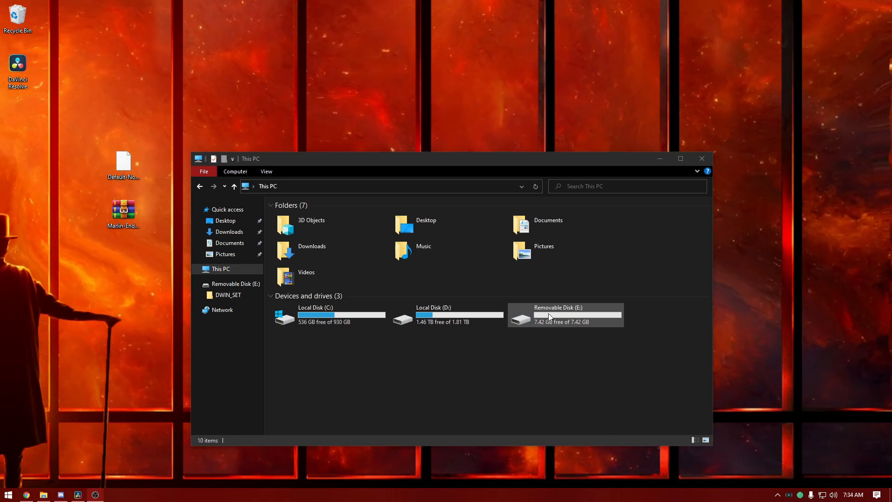
pyautogui.rightClick(566, 316)
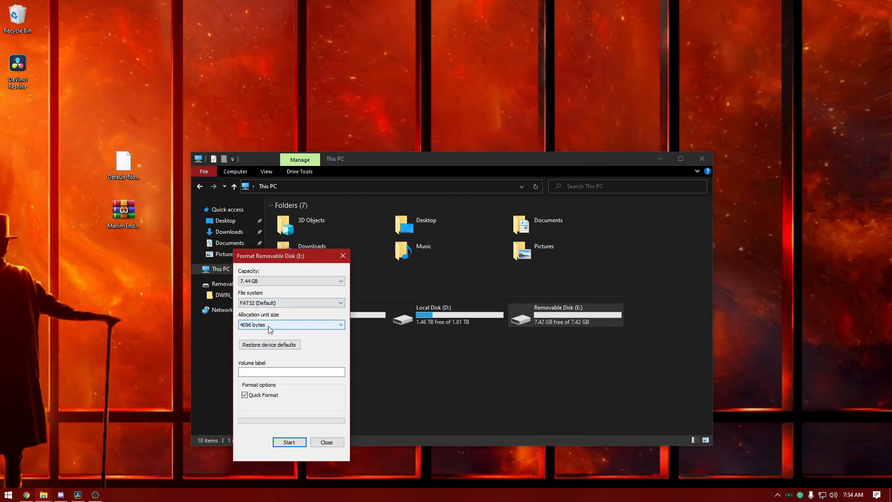
pyautogui.click(291, 324)
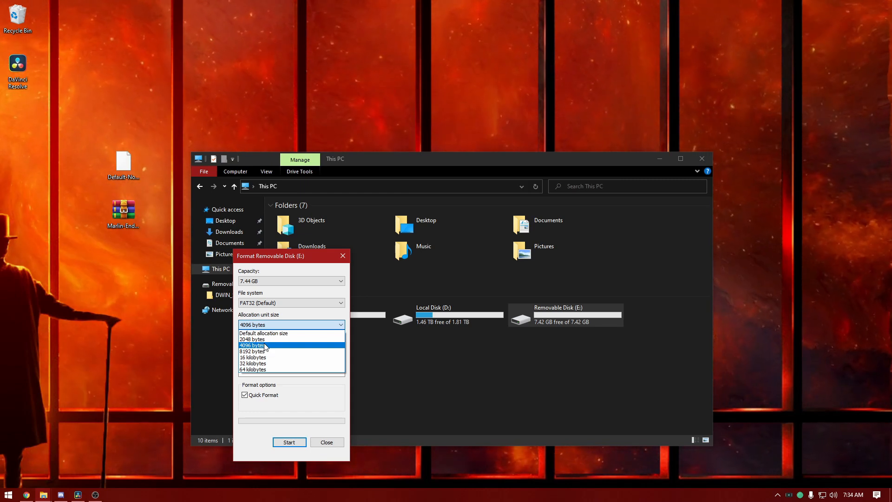
pyautogui.click(289, 442)
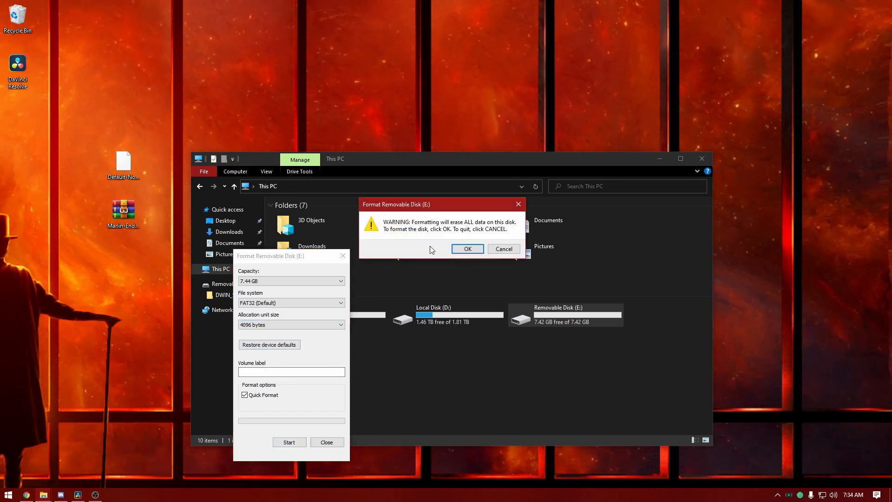
pyautogui.click(466, 249)
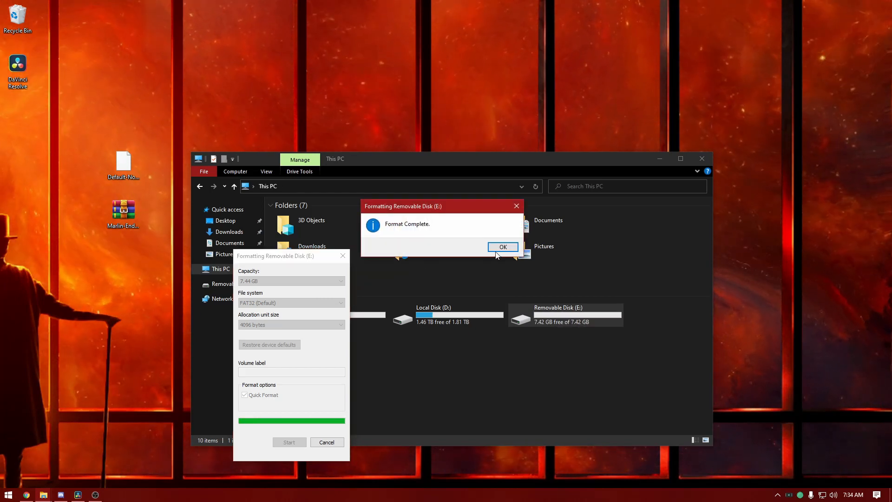
pyautogui.click(501, 246)
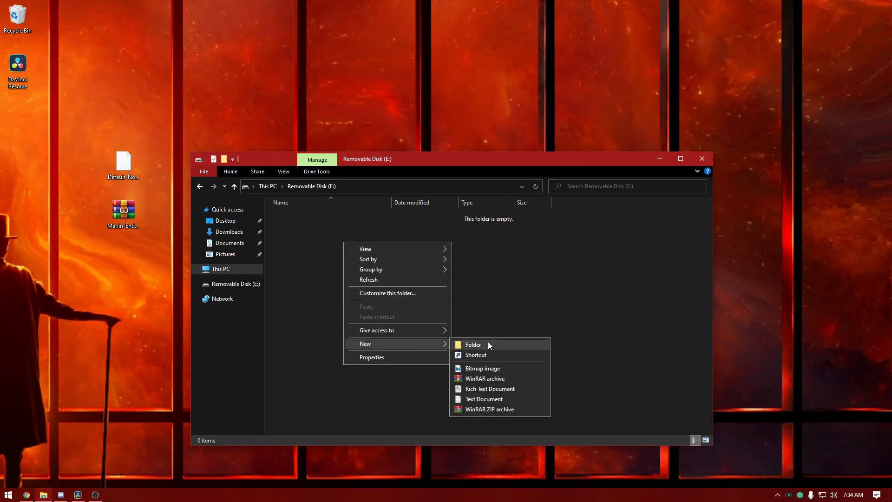
# Step: Create a new empty folder named firmware on the freshly formatted card
pyautogui.click(472, 344)
pyautogui.write('firmware')
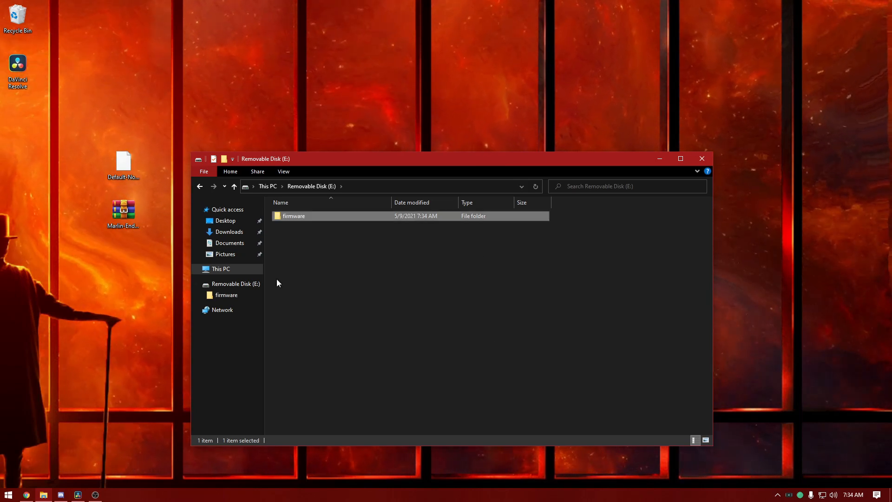
pyautogui.rightClick(27, 494)
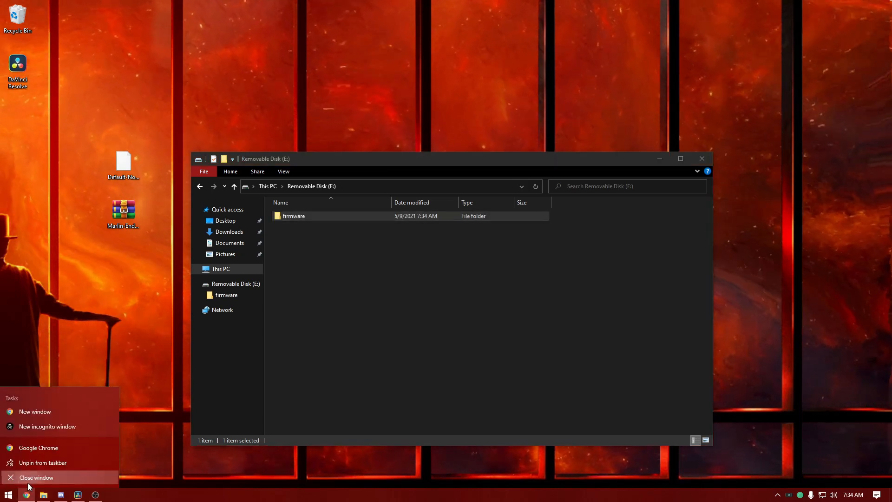
# Step: From the alexqzd/Marlin repository's Code menu in Chrome, download the source as a ZIP
pyautogui.click(34, 411)
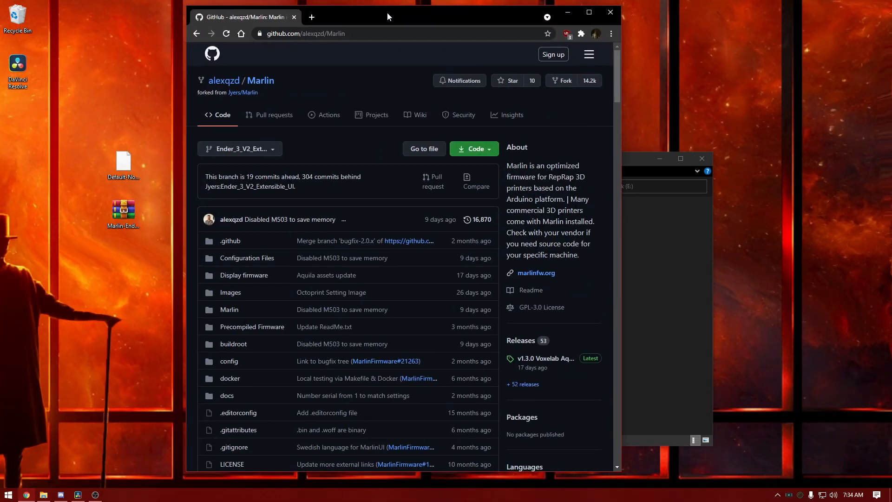
pyautogui.moveTo(549, 120)
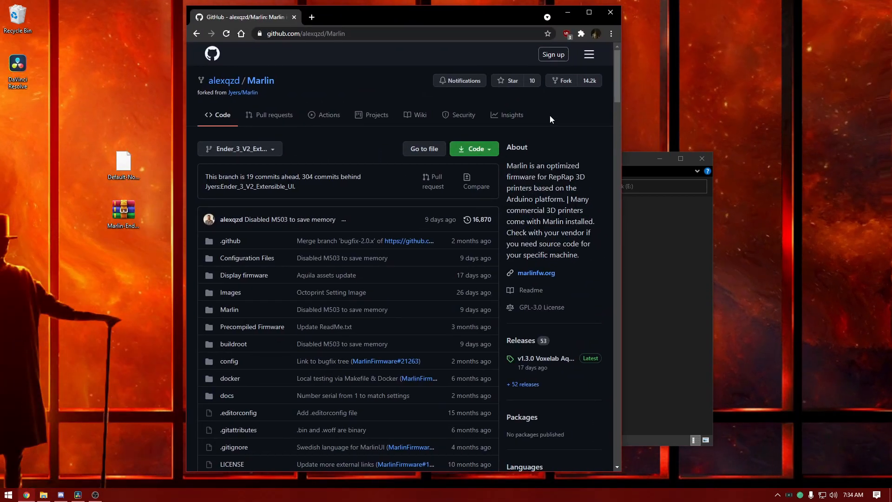
pyautogui.moveTo(500, 149)
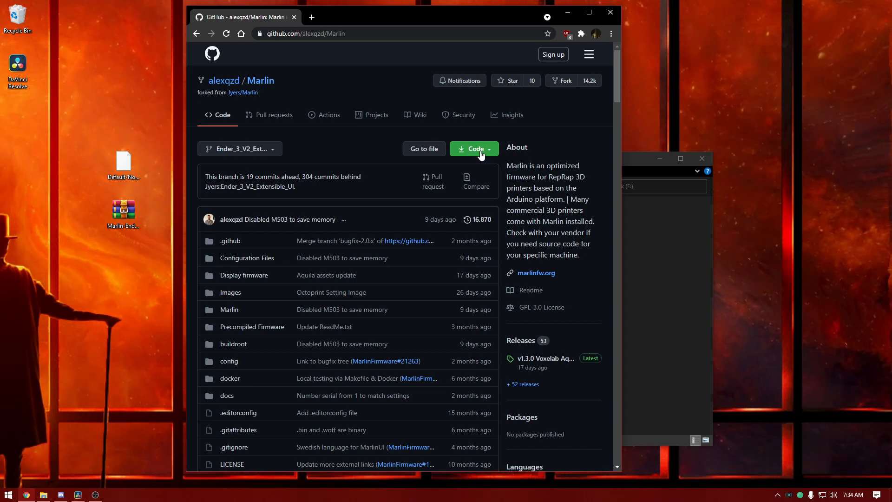
pyautogui.click(473, 149)
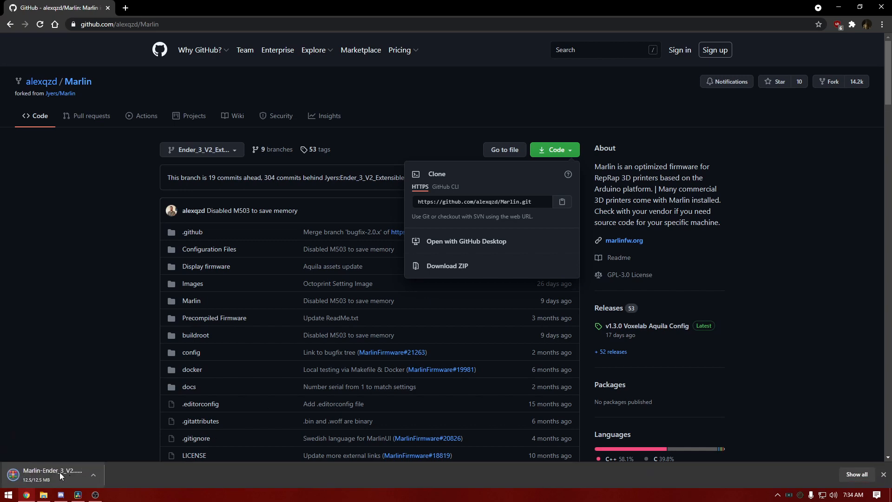
pyautogui.scroll(-3)
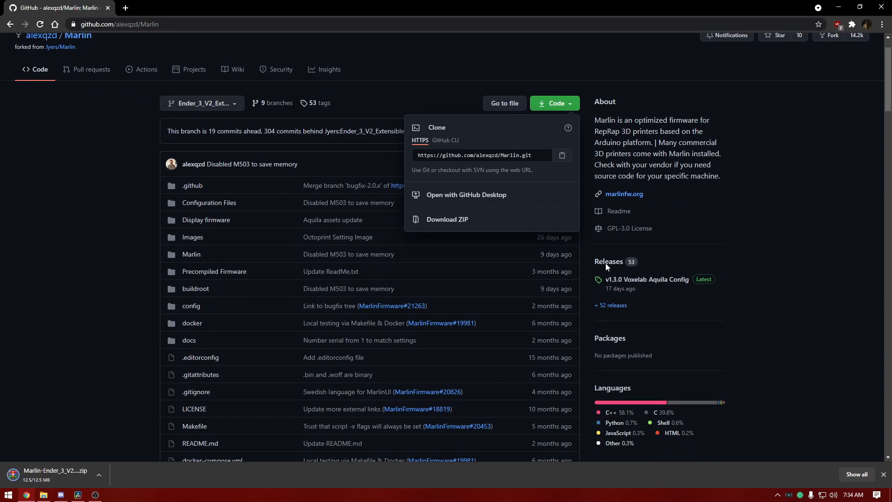
# Step: From the v1.3.0 Voxelab Aquila Config release assets, download Default-NoProbe.bin
pyautogui.click(608, 261)
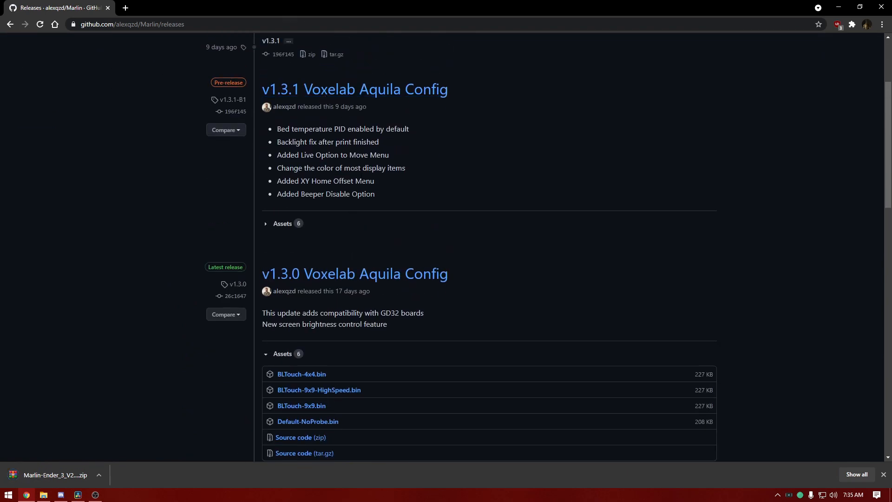
pyautogui.moveTo(469, 249)
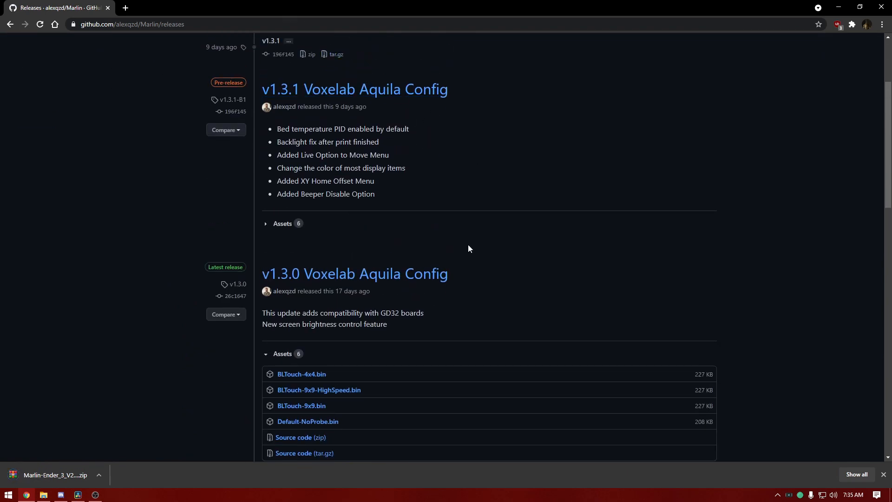
pyautogui.scroll(-3)
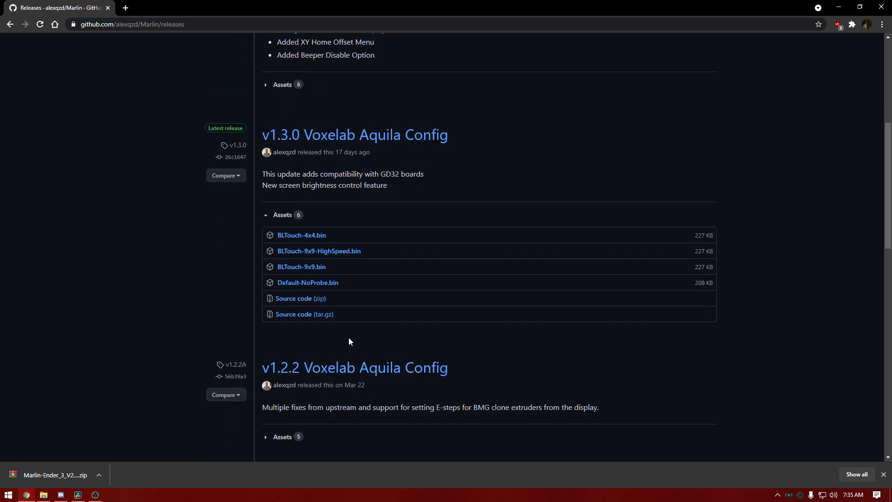
pyautogui.click(354, 133)
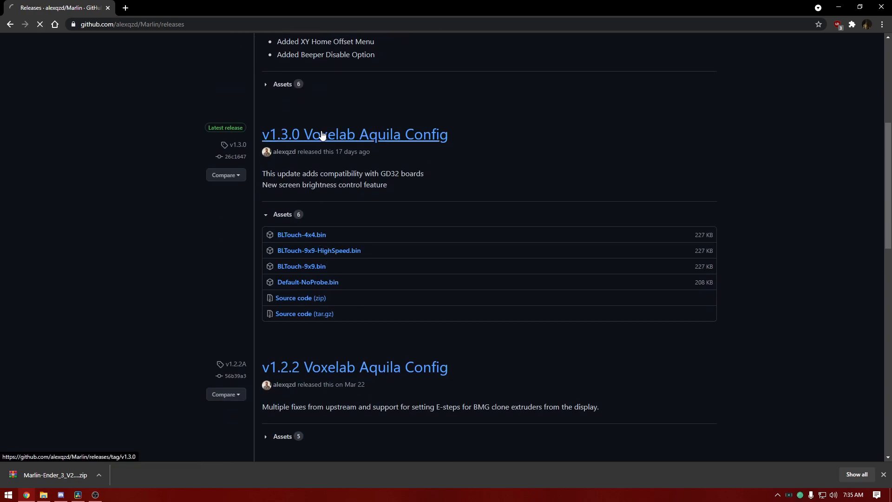
pyautogui.click(353, 134)
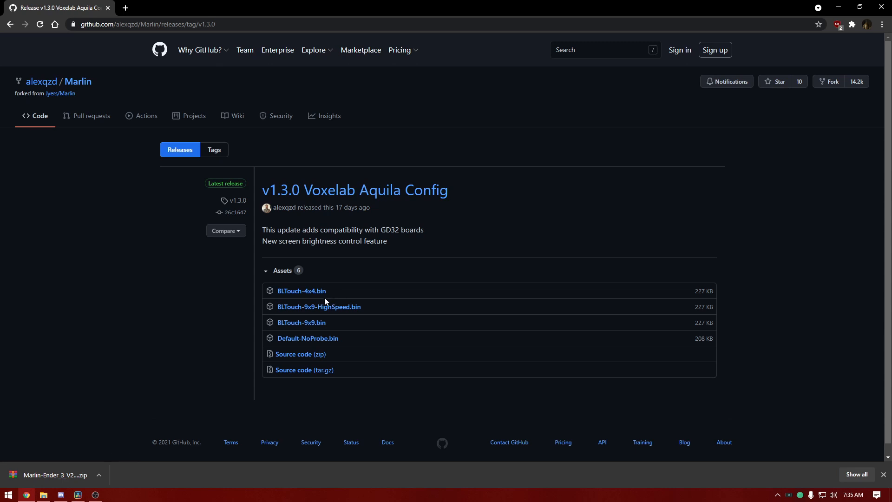
pyautogui.moveTo(335, 300)
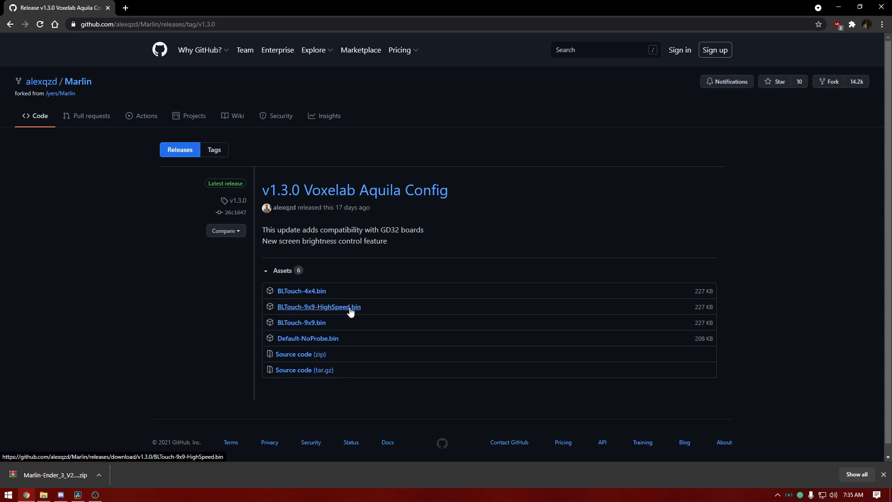
pyautogui.moveTo(359, 307)
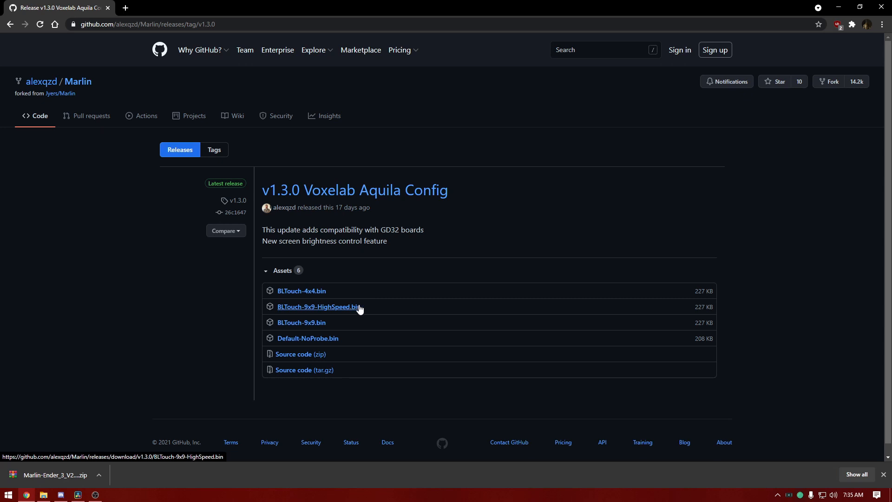
pyautogui.moveTo(351, 319)
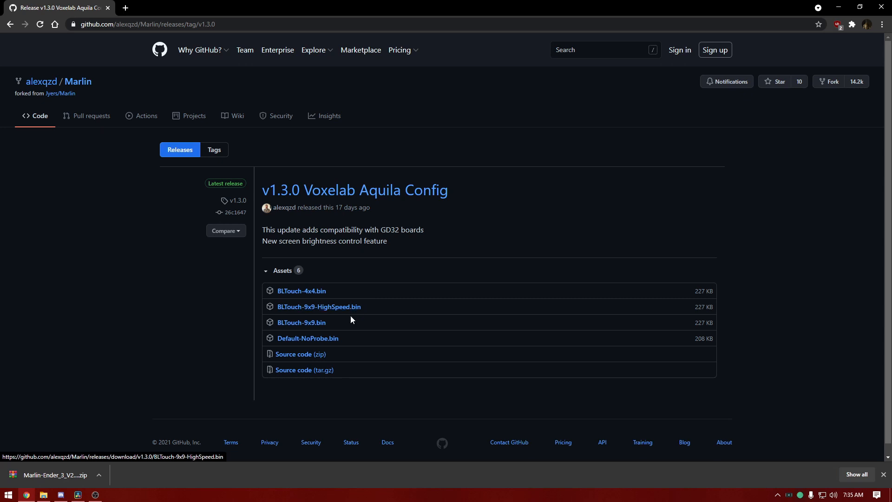
pyautogui.moveTo(308, 338)
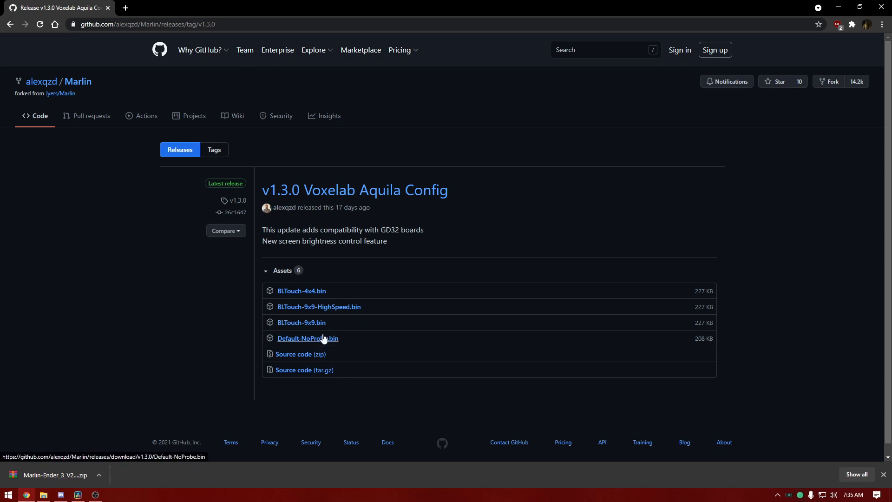
pyautogui.moveTo(296, 346)
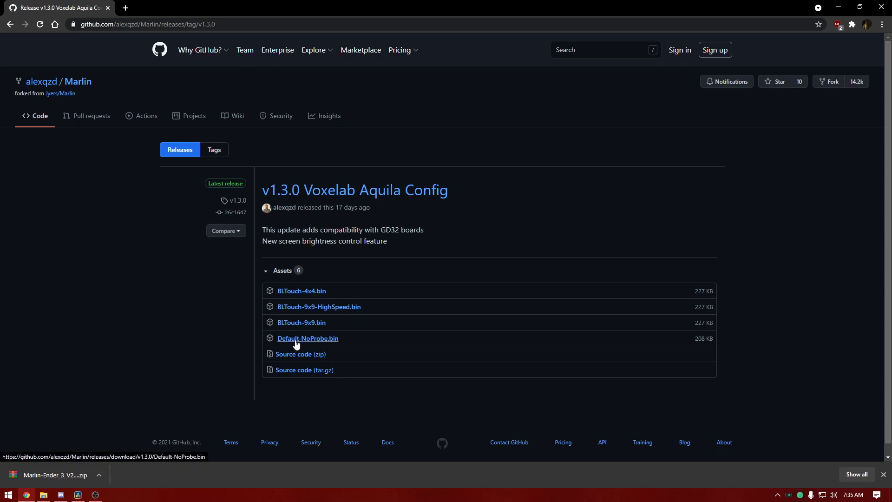
pyautogui.moveTo(330, 343)
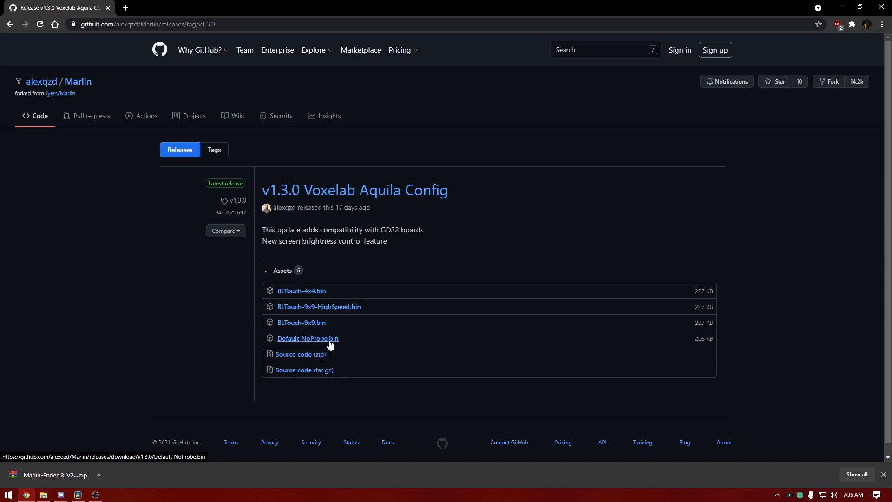
pyautogui.click(308, 339)
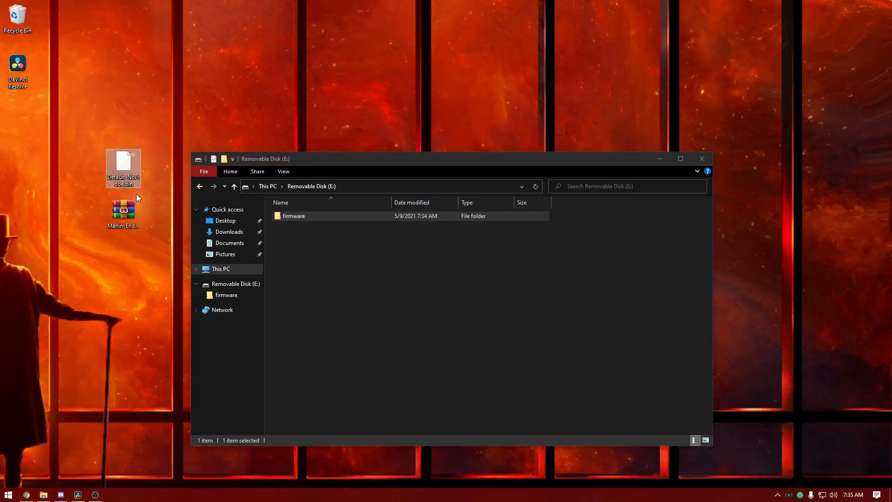
pyautogui.moveTo(124, 166)
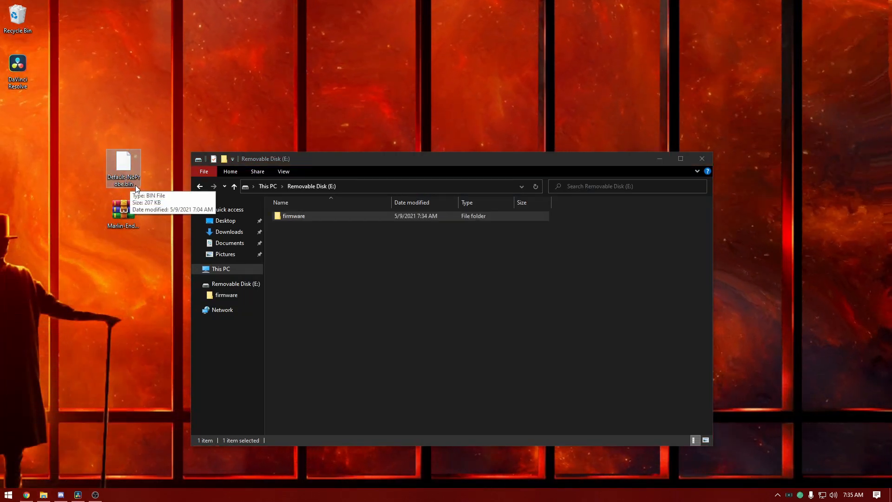
# Step: Drag Default-NoProbe.bin from the desktop into E:\firmware and view the 208 KB copy inside
pyautogui.moveTo(123, 165); pyautogui.dragTo(295, 215)
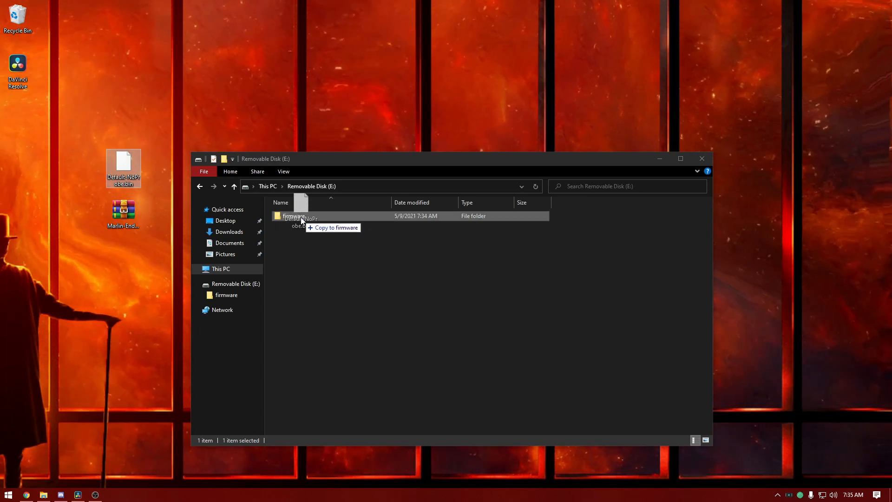
pyautogui.moveTo(124, 166); pyautogui.dragTo(294, 216)
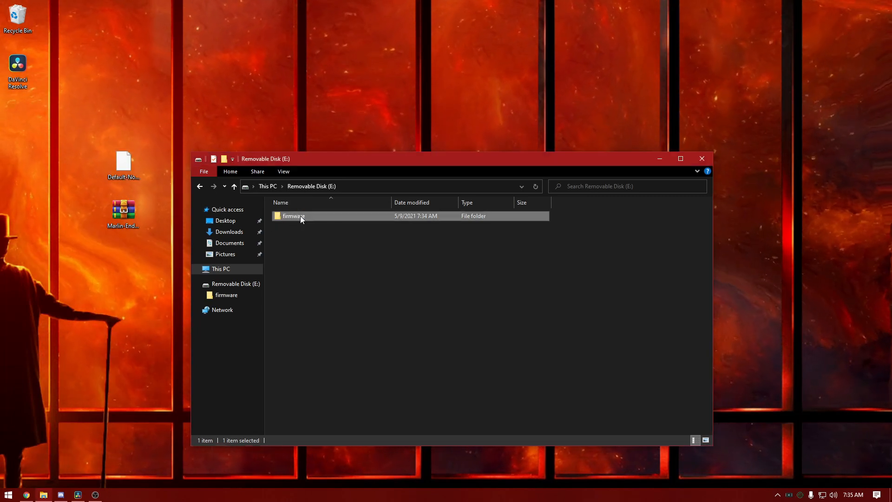
pyautogui.doubleClick(293, 216)
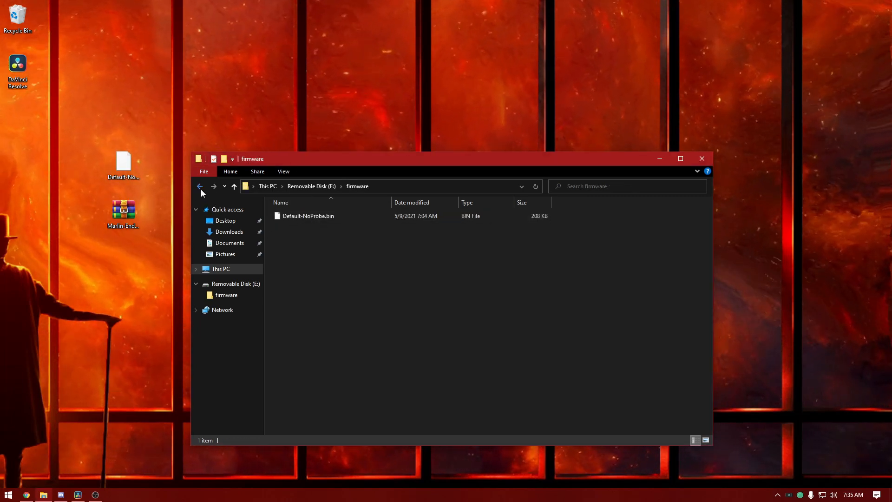
# Step: Reopen the firmware folder on E:, which no longer contains Default-NoProbe.bin
pyautogui.click(200, 185)
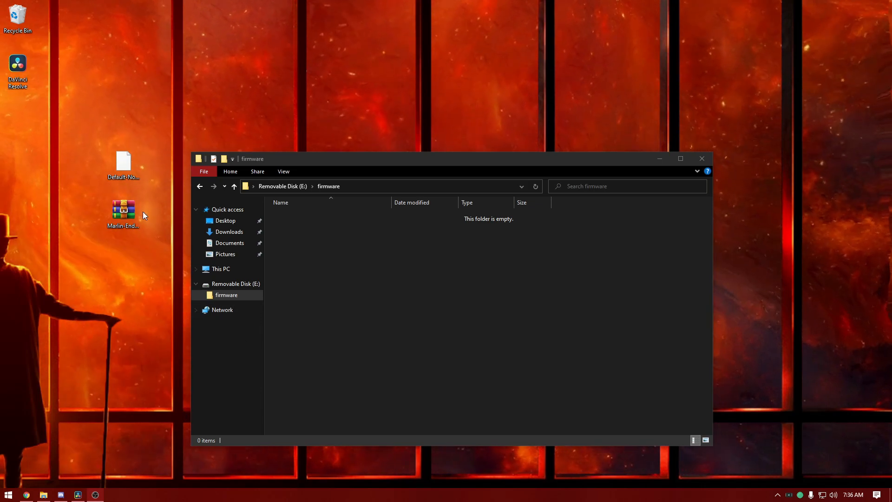
# Step: Delete the firmware folder from E:, leaving the card empty, and select the Marlin zip on the desktop
pyautogui.click(123, 214)
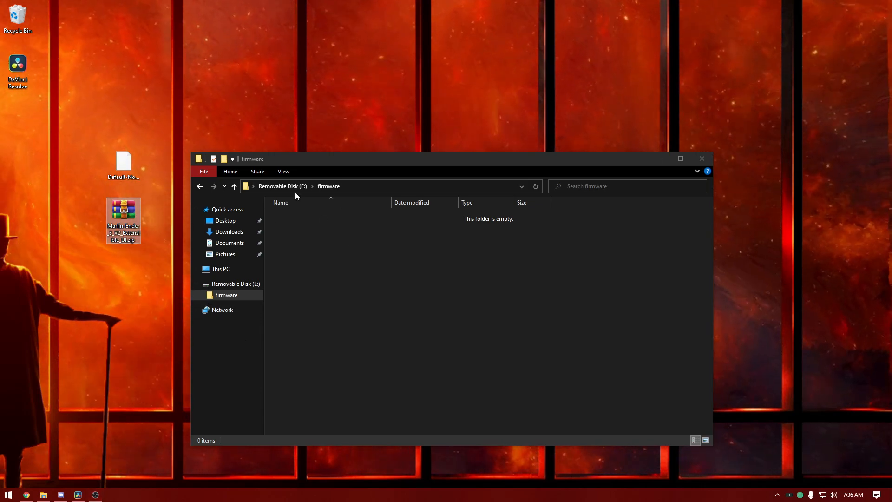
pyautogui.rightClick(293, 215)
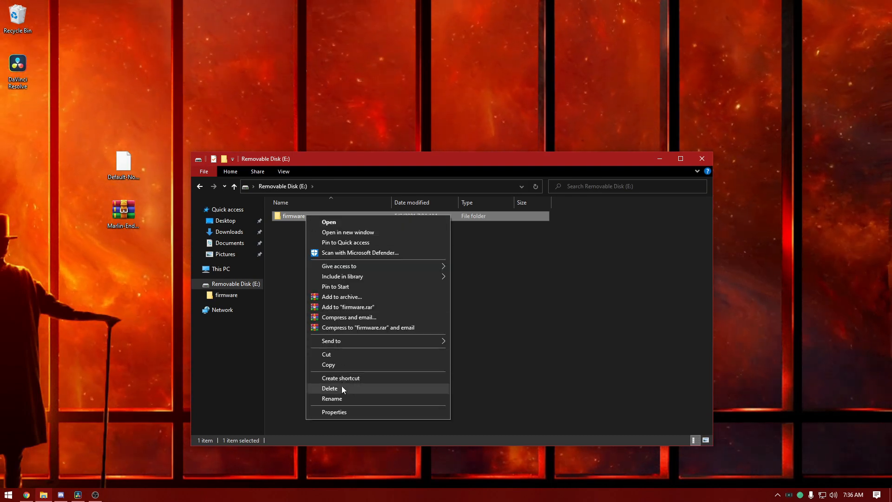
pyautogui.click(328, 389)
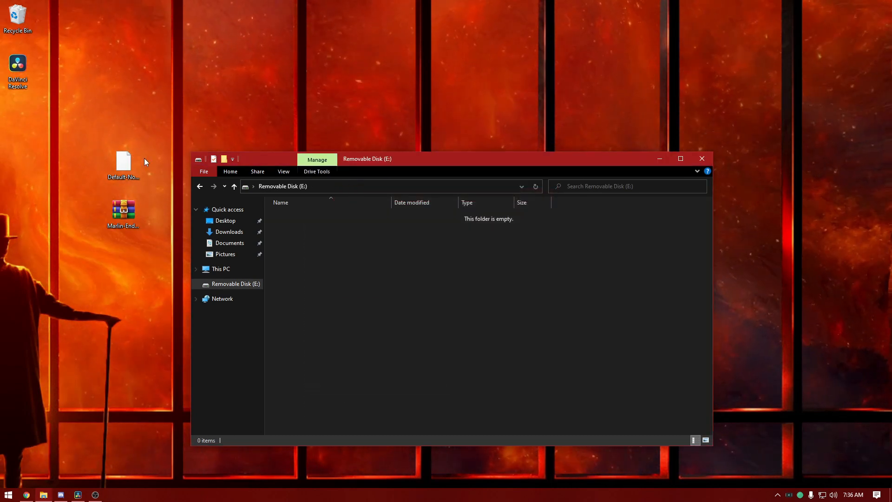
pyautogui.click(122, 211)
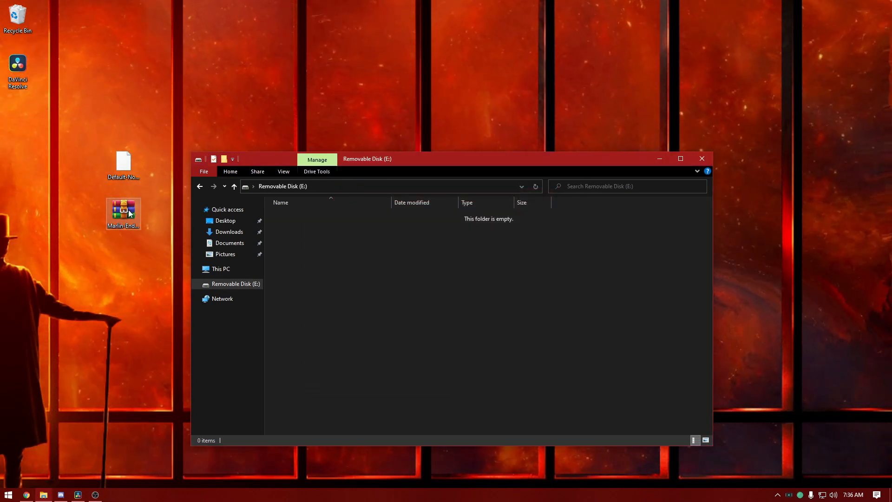
# Step: In WinRAR, extract Marlin-Ender_3_V2_Extensible_UI from the Marlin ZIP onto the desktop
pyautogui.doubleClick(123, 209)
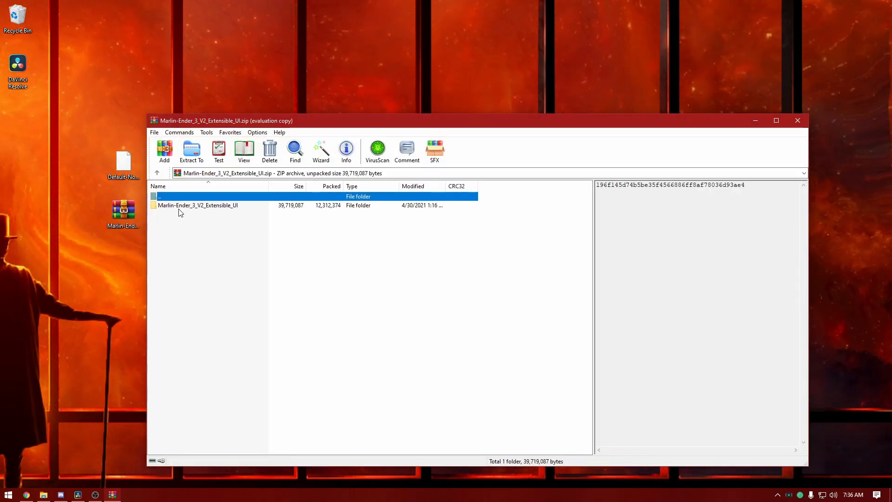
pyautogui.click(192, 150)
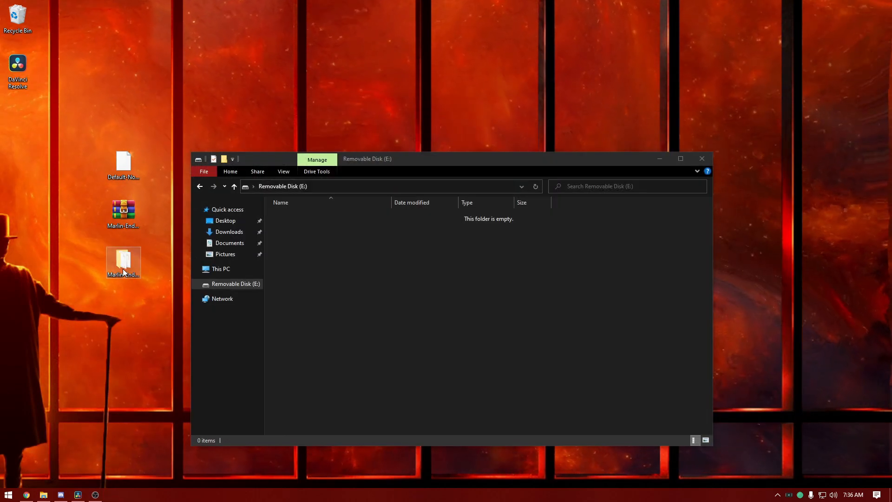
# Step: From Marlin-Ender_3_V2_Extensible_UI > Display firmware, drag DWIN_SET onto Removable Disk (E:)
pyautogui.doubleClick(123, 263)
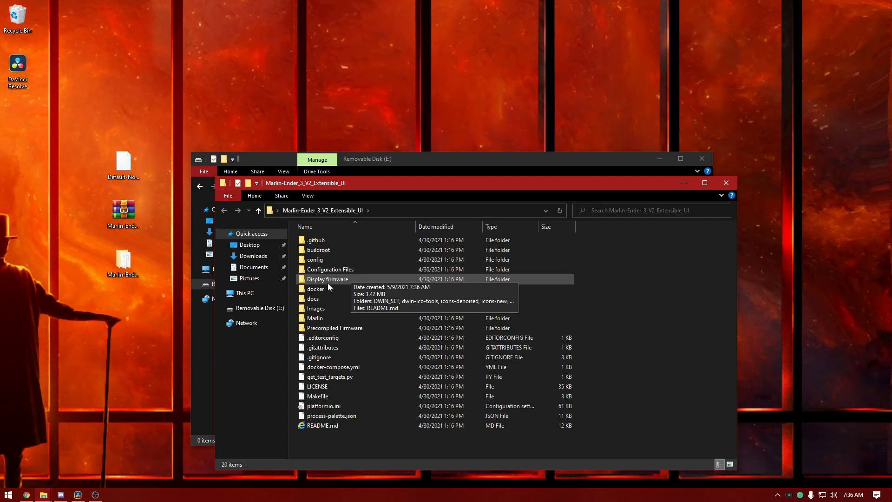
pyautogui.doubleClick(328, 279)
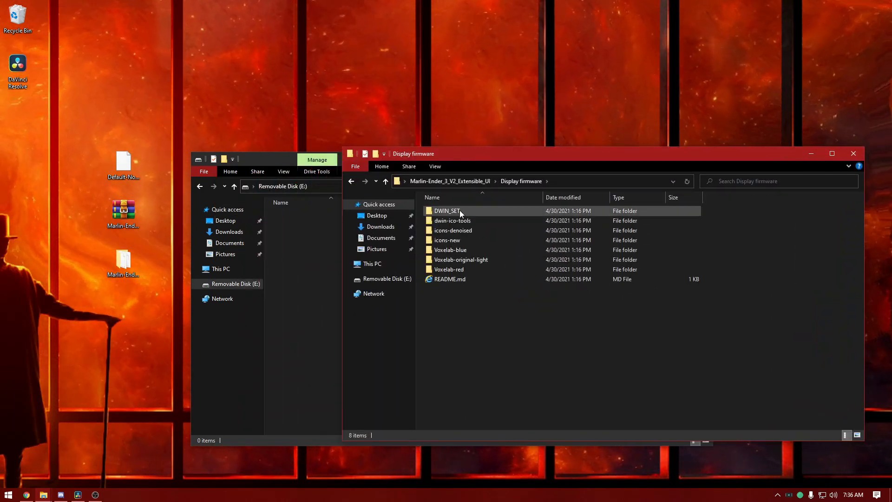
pyautogui.click(447, 211)
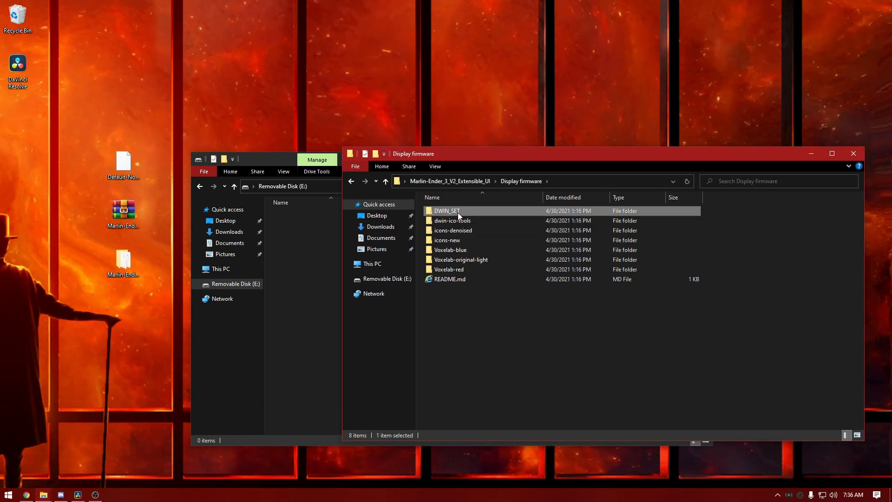
pyautogui.moveTo(447, 211); pyautogui.dragTo(322, 233)
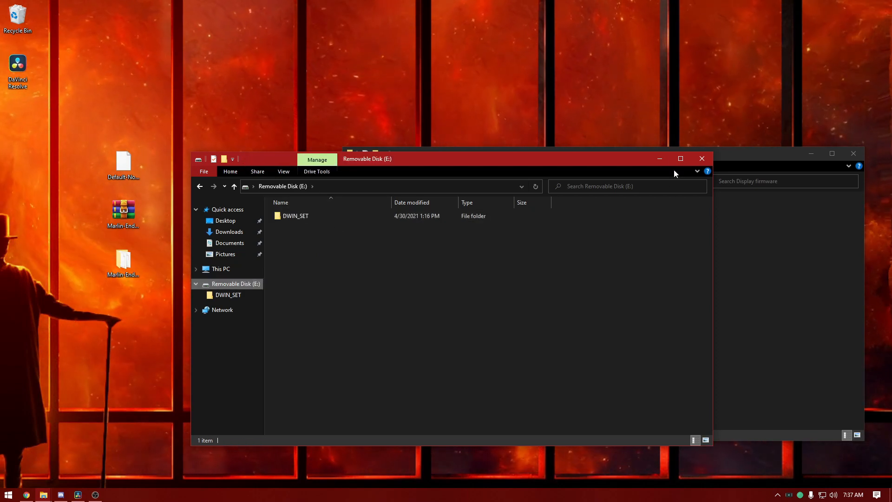
pyautogui.moveTo(703, 159)
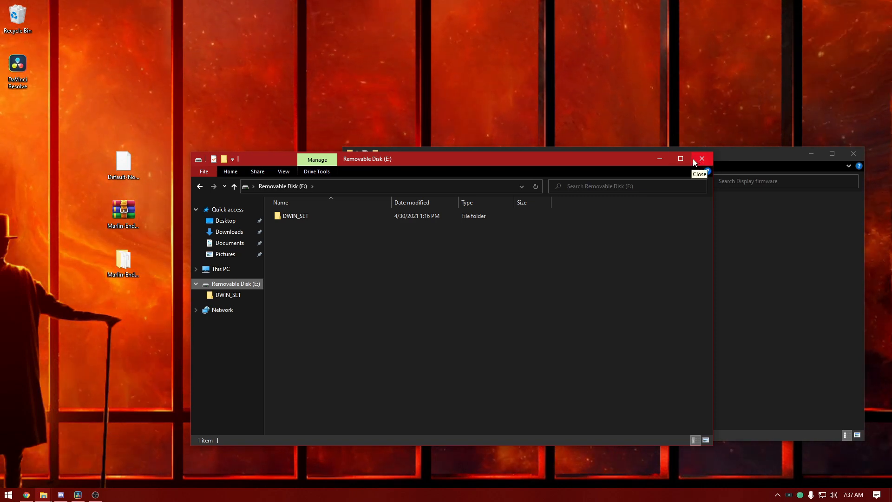
pyautogui.moveTo(680, 166)
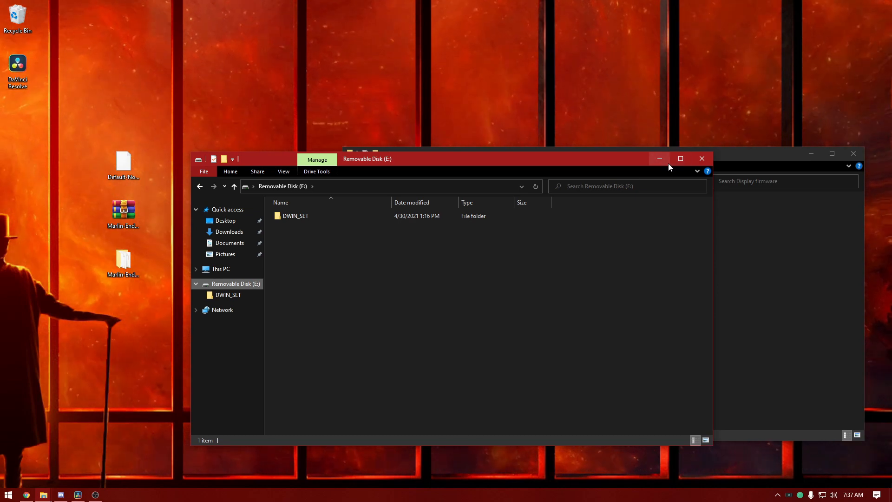
pyautogui.moveTo(660, 158)
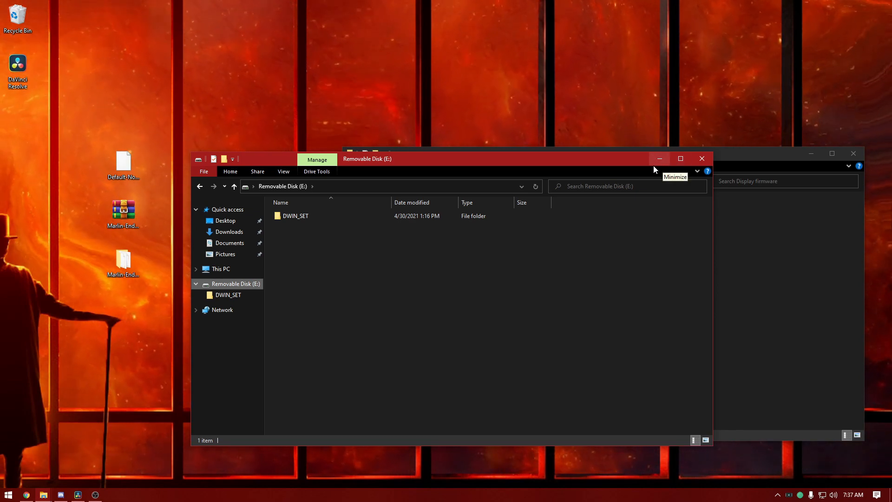